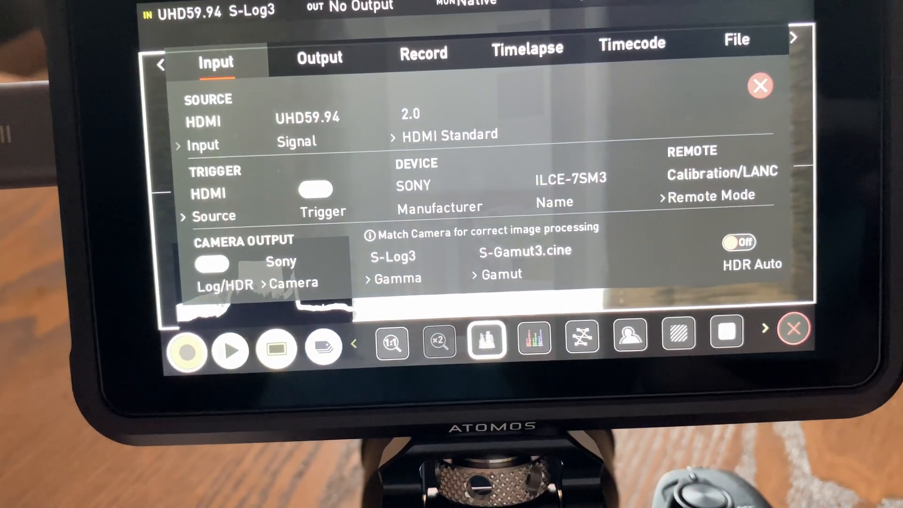
- Set the camera profile to Standard (Rec.709 gamma and gamut) and return to the live monitor view
left_click(760, 86)
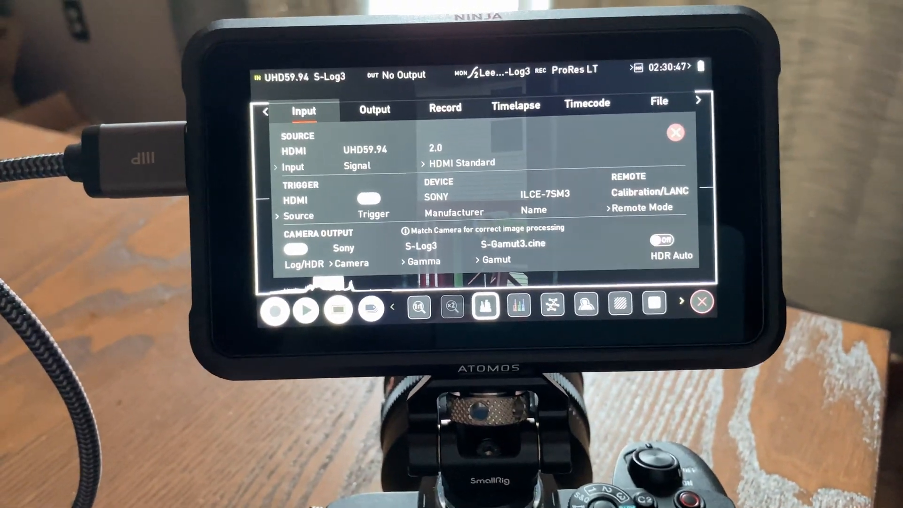
left_click(676, 133)
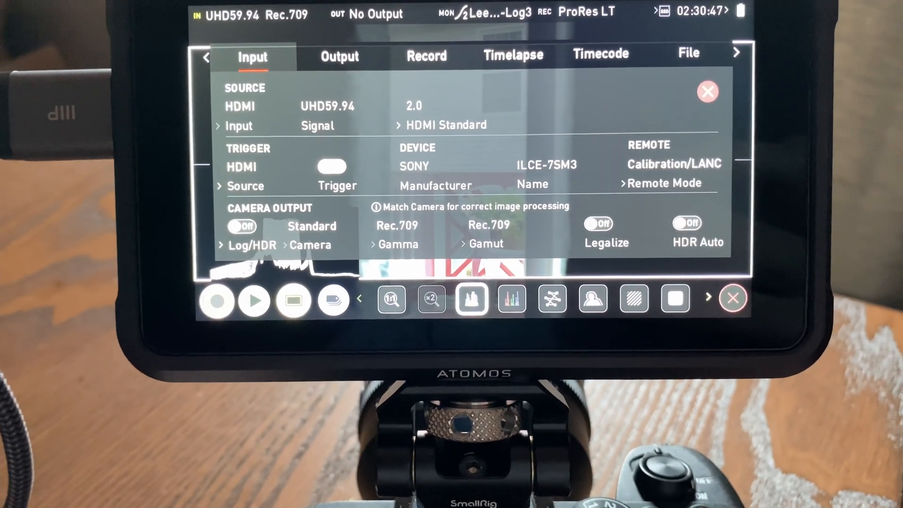
left_click(707, 91)
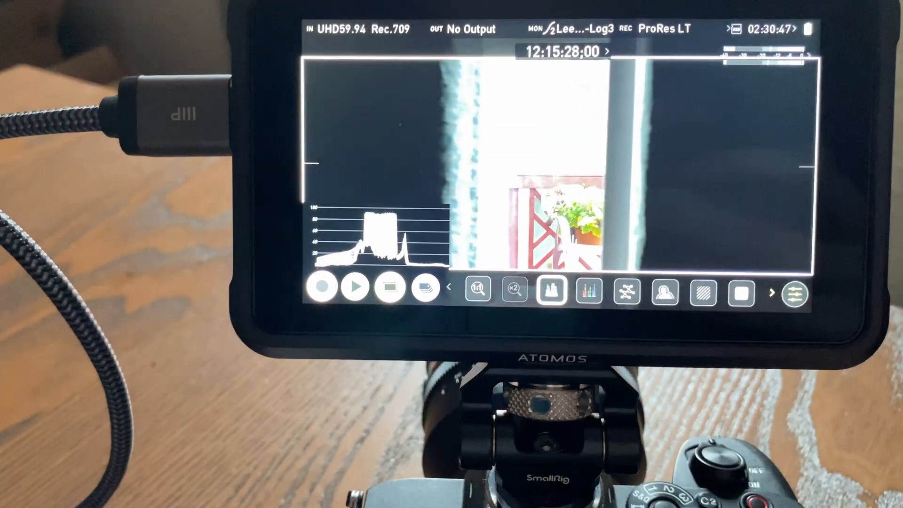